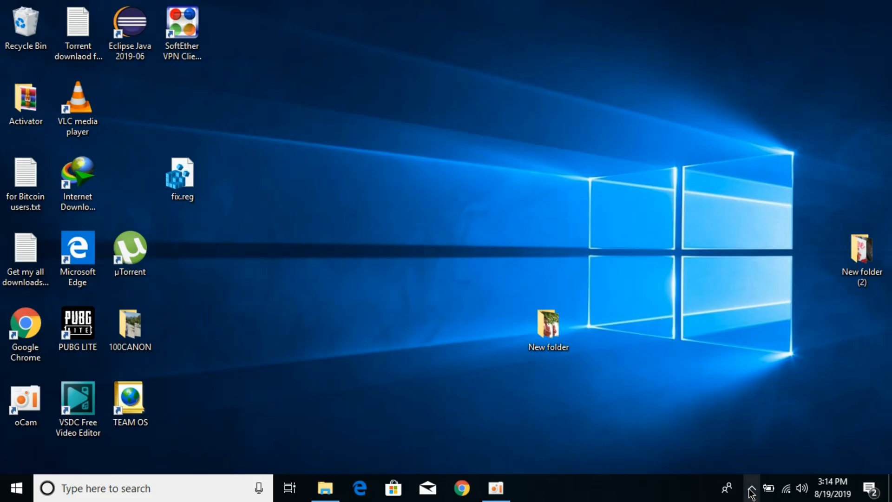
- Launch the Local Group Policy Editor by running gpedit.msc from the Run box
click(751, 488)
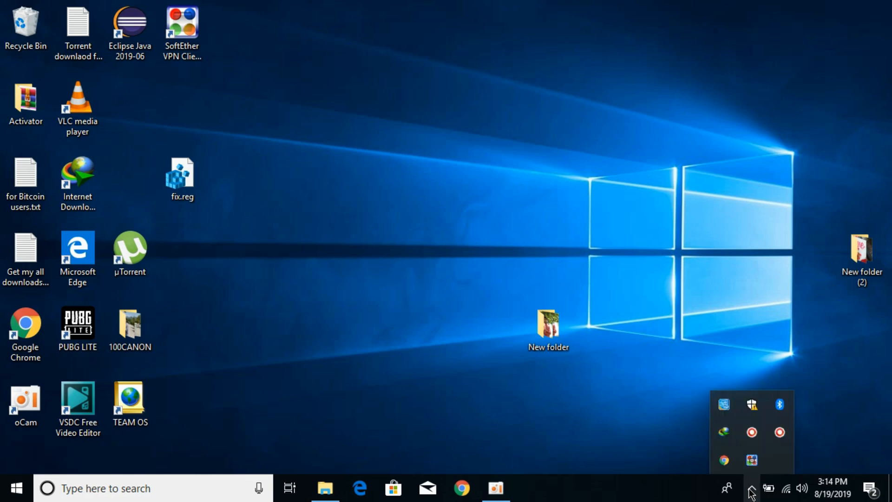
mouse_move(751, 405)
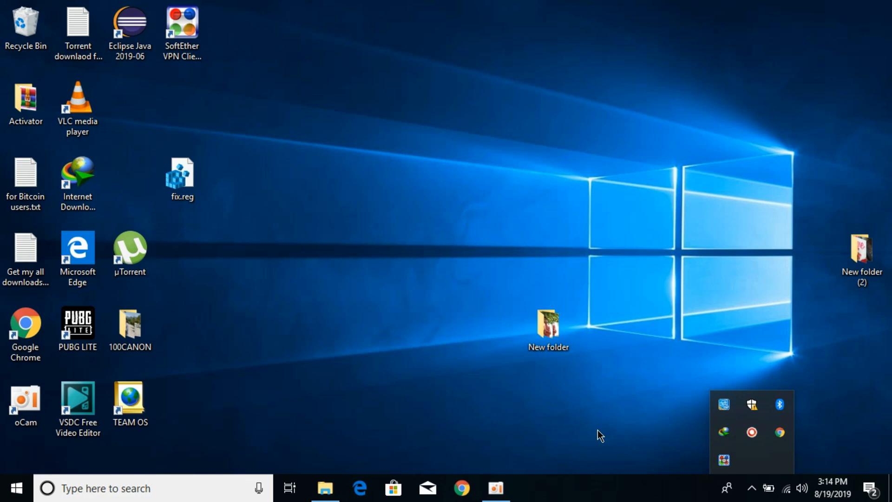
click(752, 488)
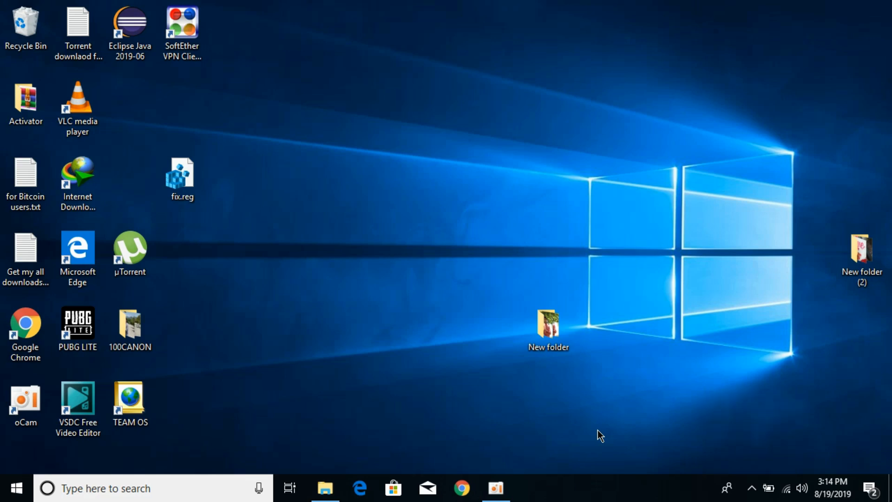
mouse_move(516, 427)
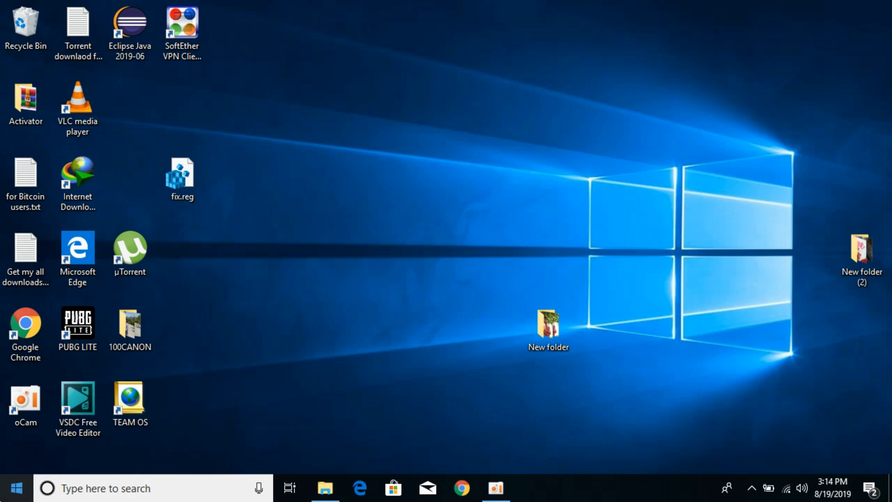
click(15, 488)
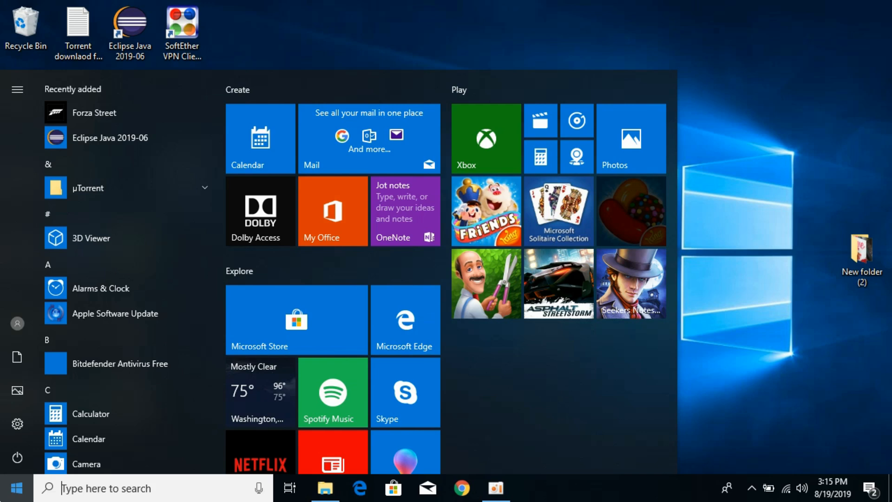
click(16, 488)
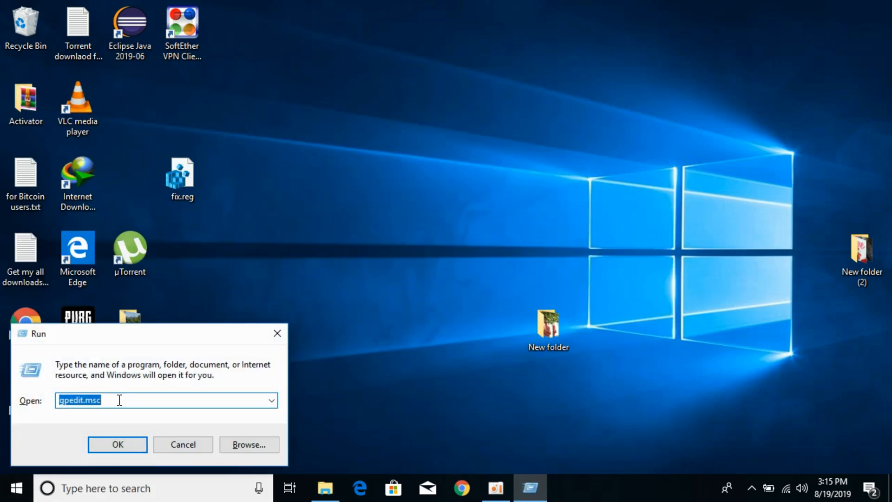
click(119, 400)
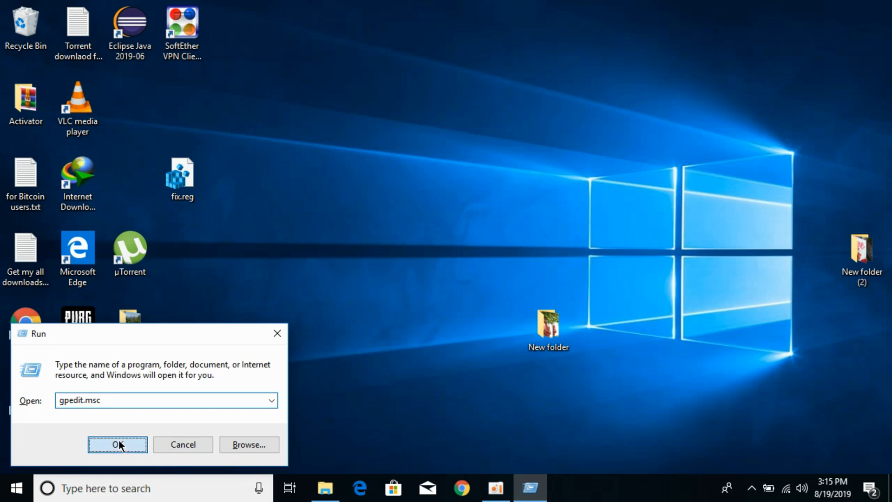
click(117, 445)
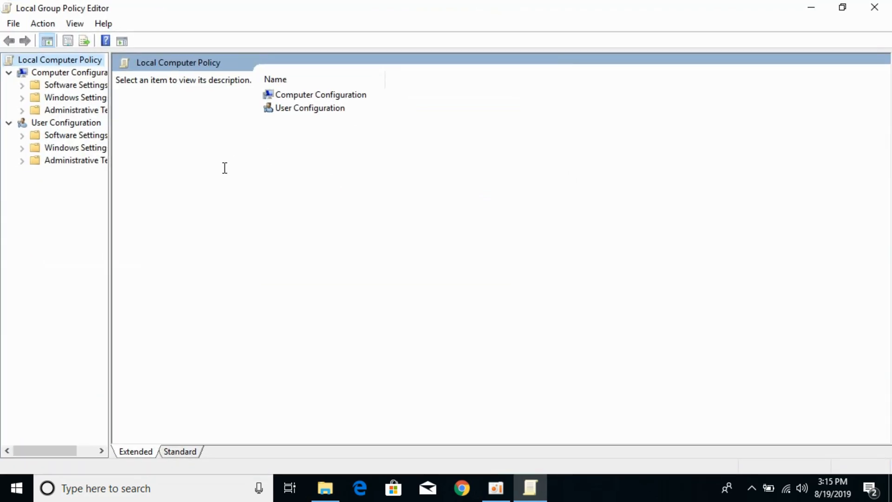
- Navigate Administrative Templates > Windows Components > Windows Defender Antivirus and open 'Turn off Windows Defender Antivirus'
drag(109, 228, 232, 228)
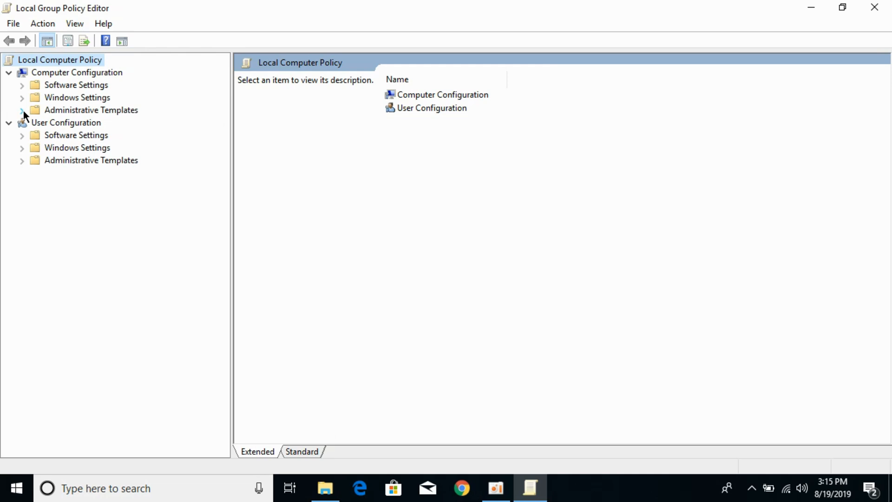
click(22, 109)
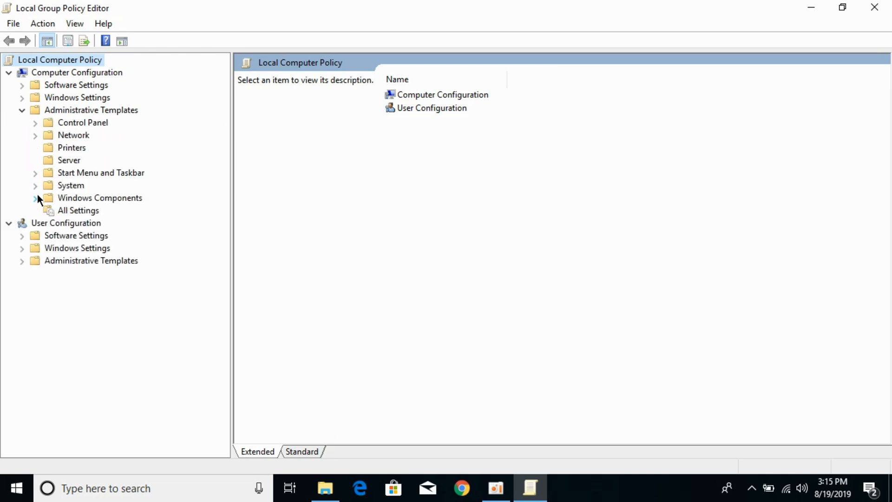
click(35, 197)
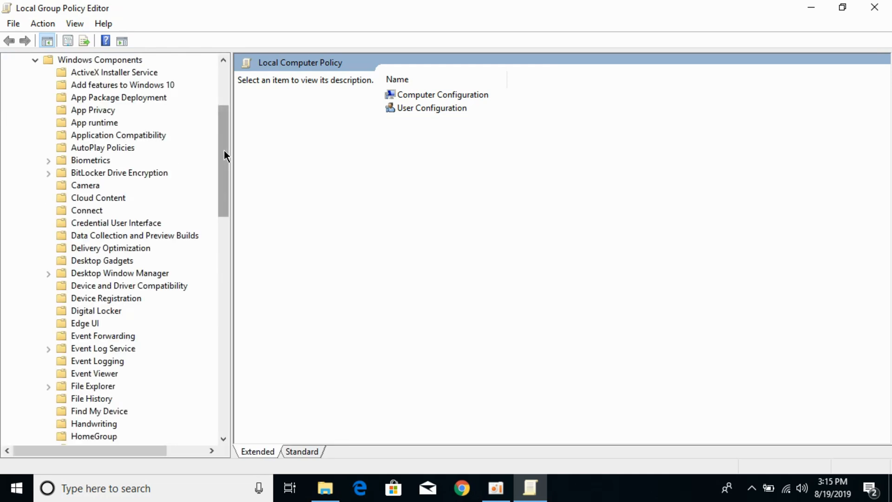
scroll(down, 3)
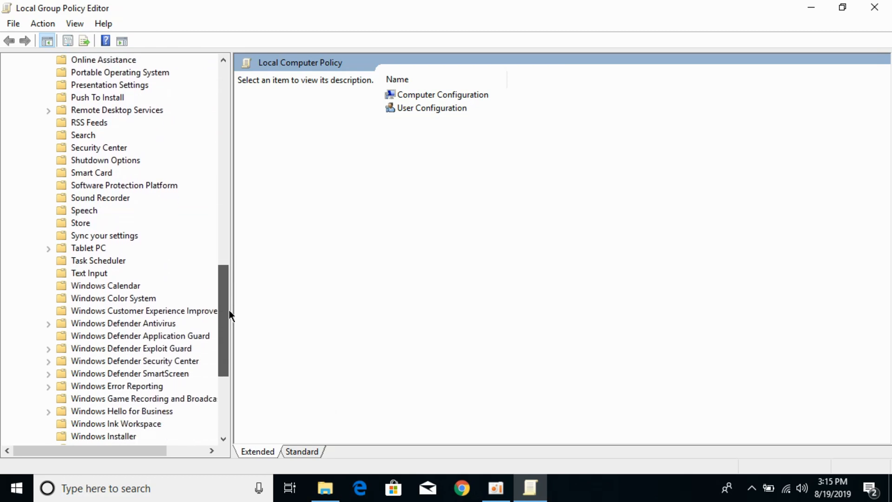
scroll(down, 3)
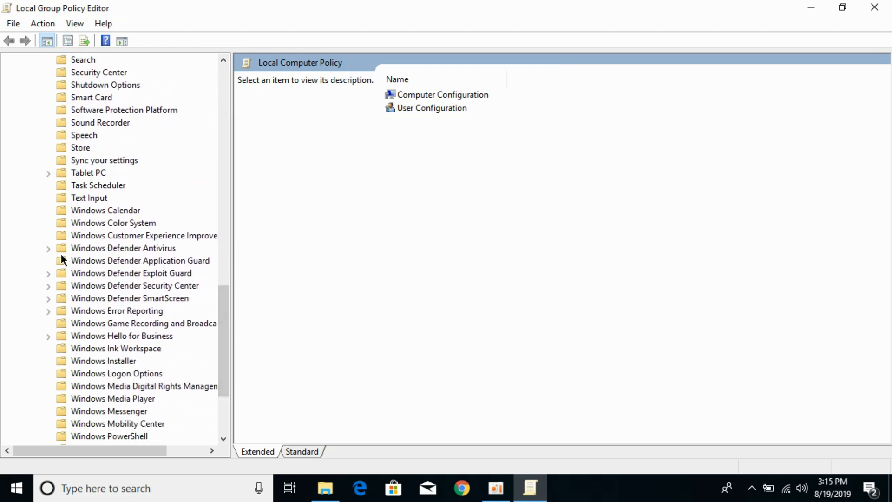
click(122, 248)
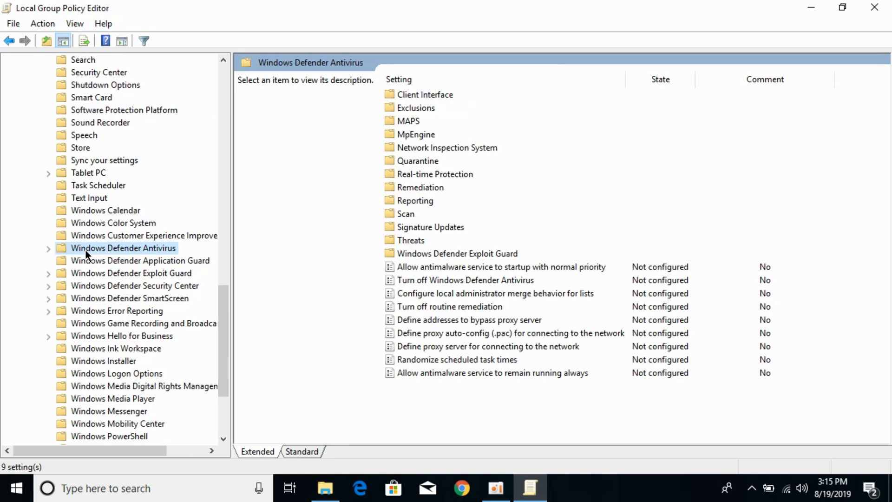
mouse_move(416, 309)
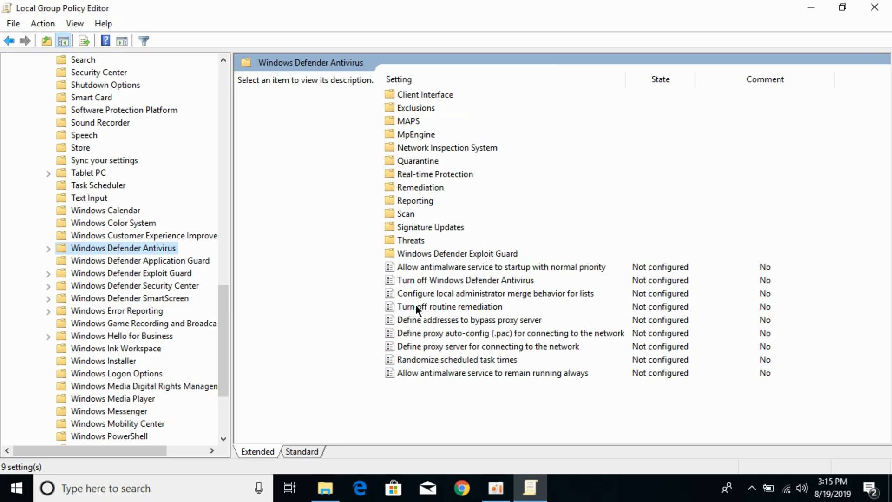
mouse_move(450, 287)
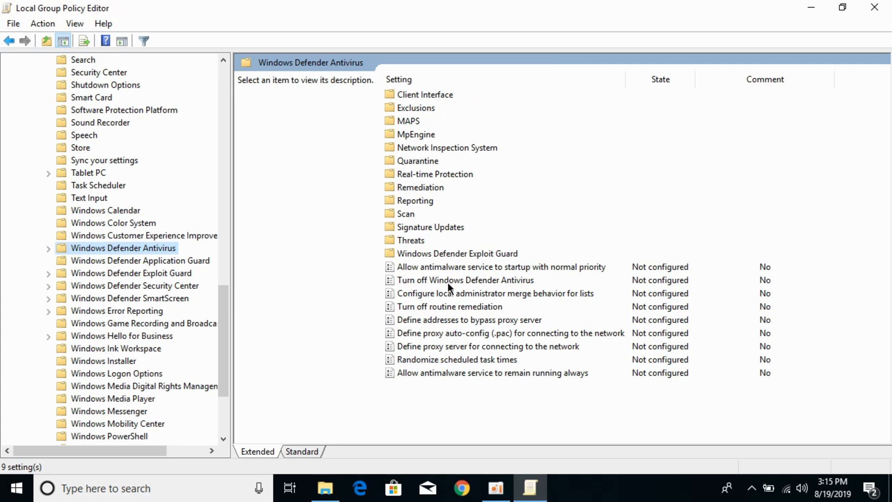
double_click(466, 280)
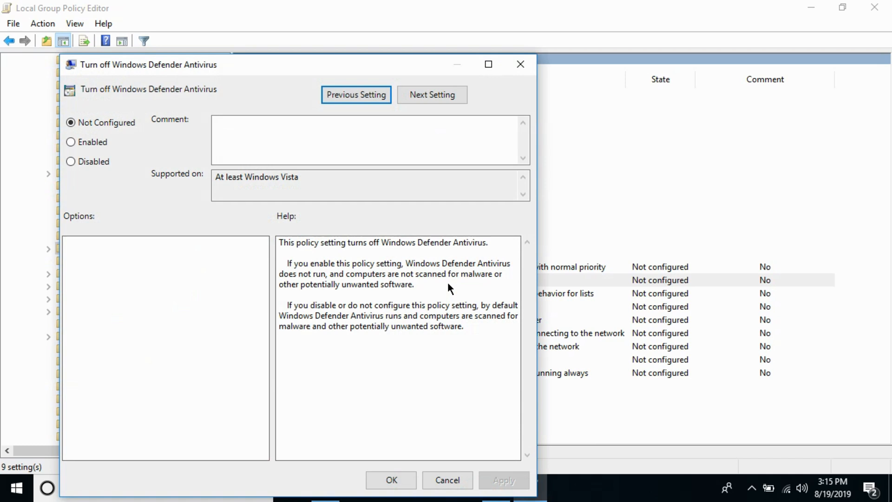
- Set the policy to Enabled, apply it and confirm with OK
click(71, 142)
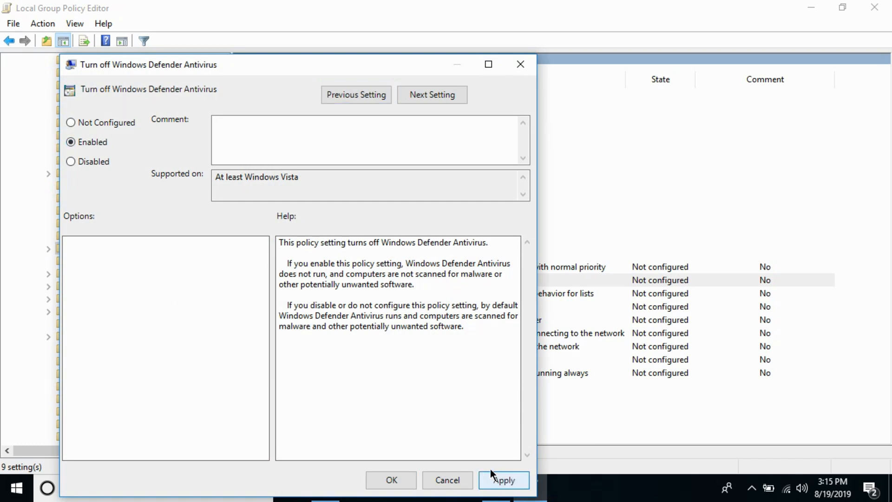
click(503, 480)
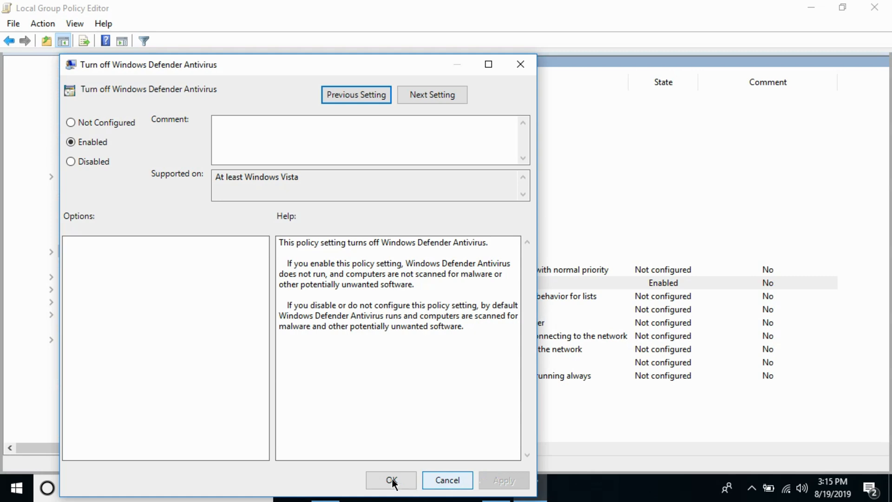
click(392, 480)
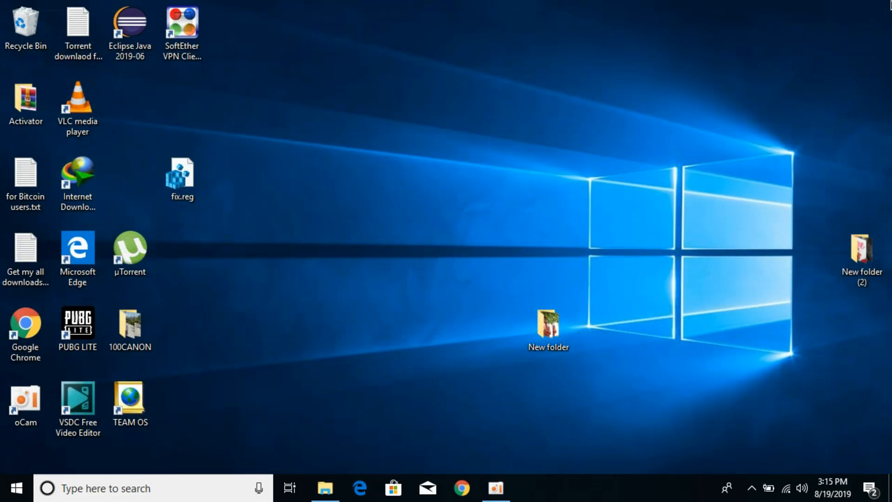